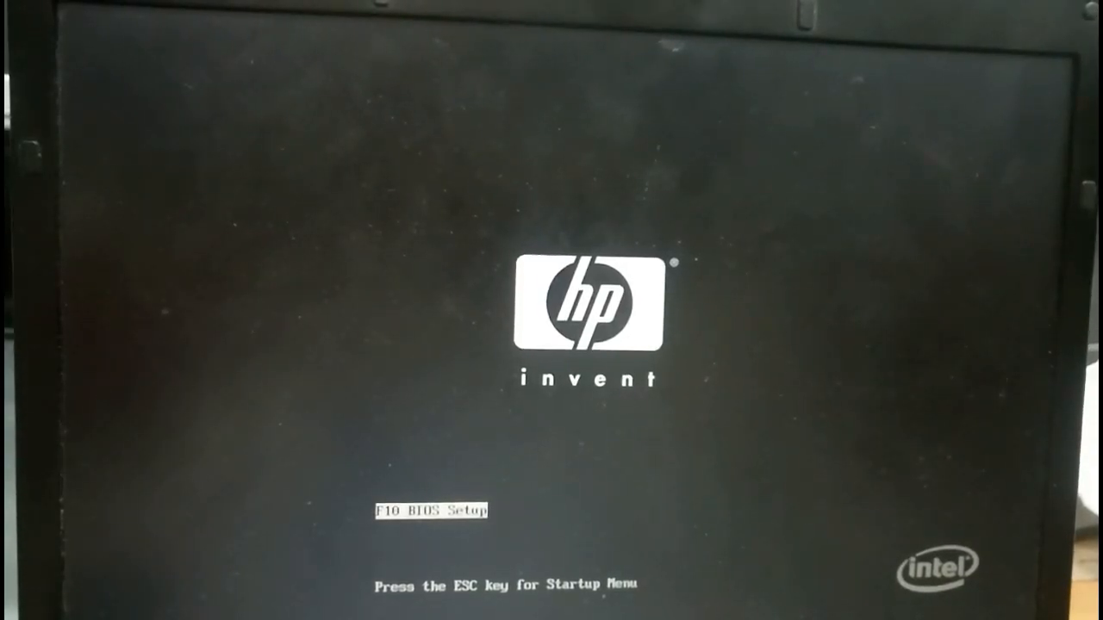
Enter Computer Setup with F10 at the HP startup screen and show the File menu.
key(F10)
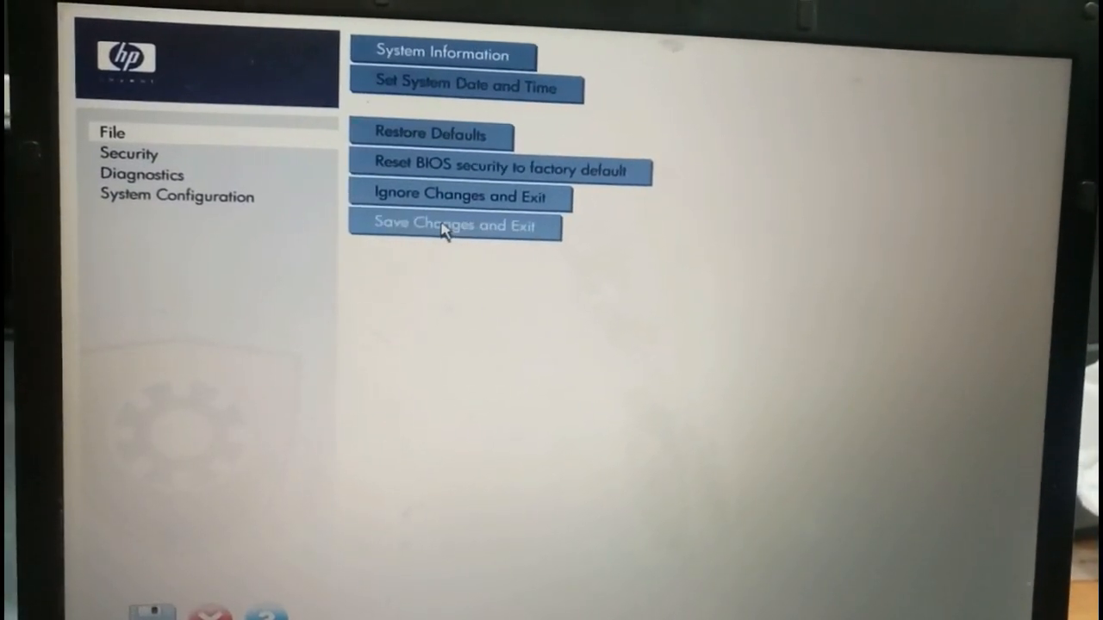
mouse_move(399, 83)
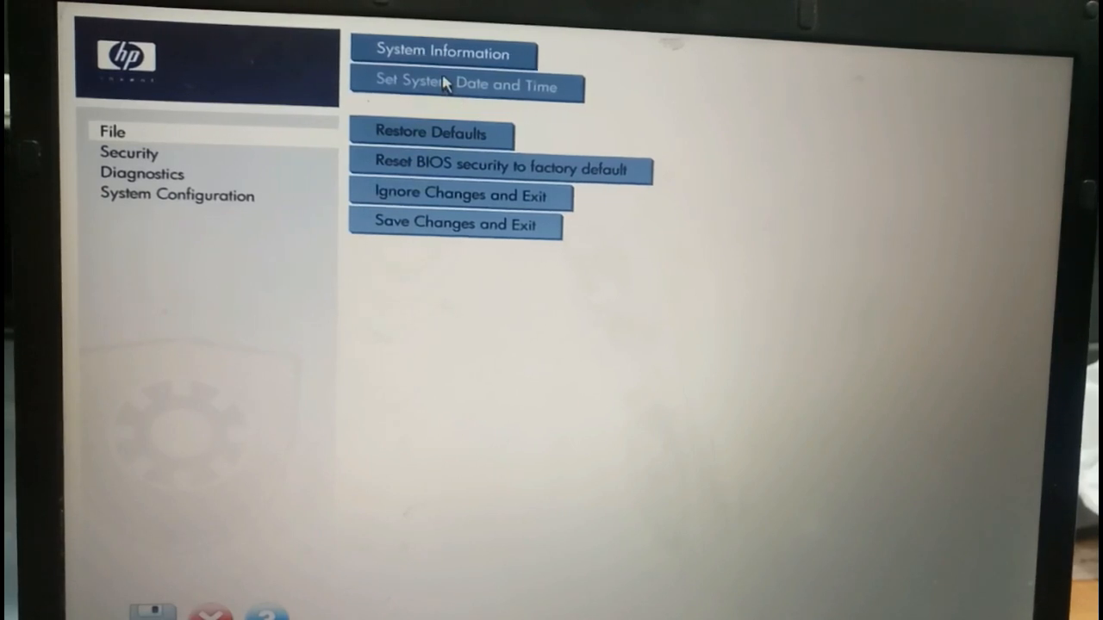
click(465, 85)
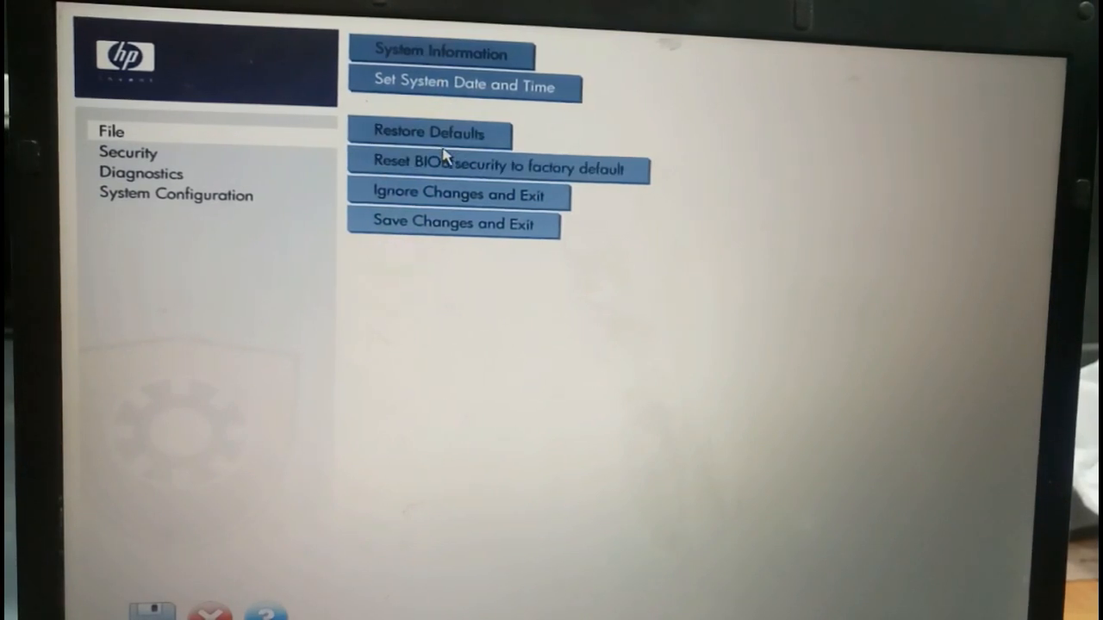
mouse_move(461, 274)
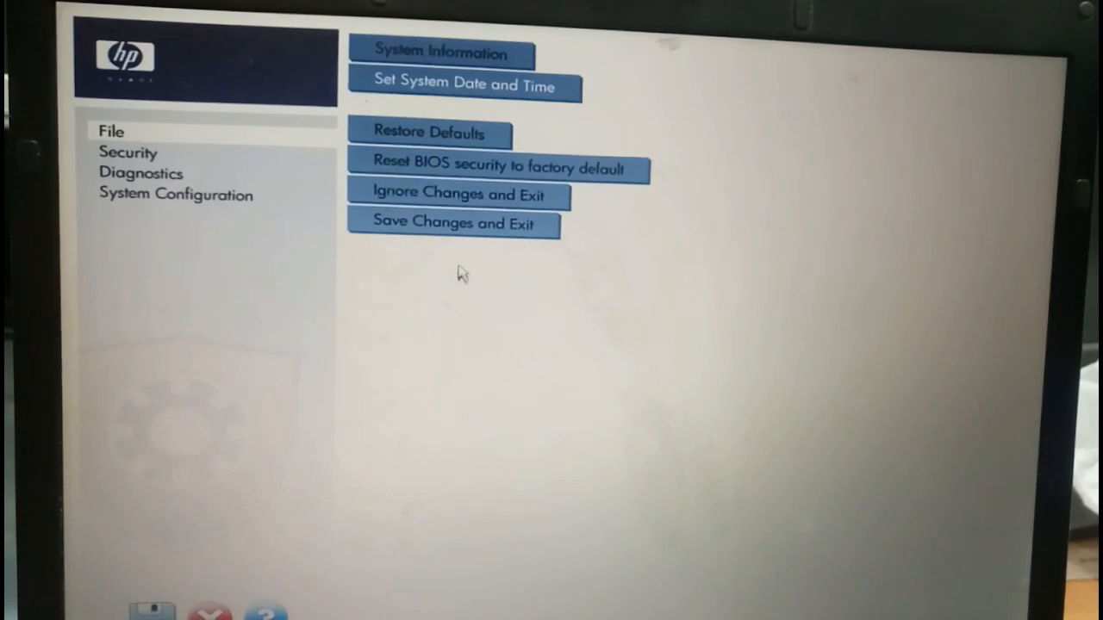
mouse_move(194, 161)
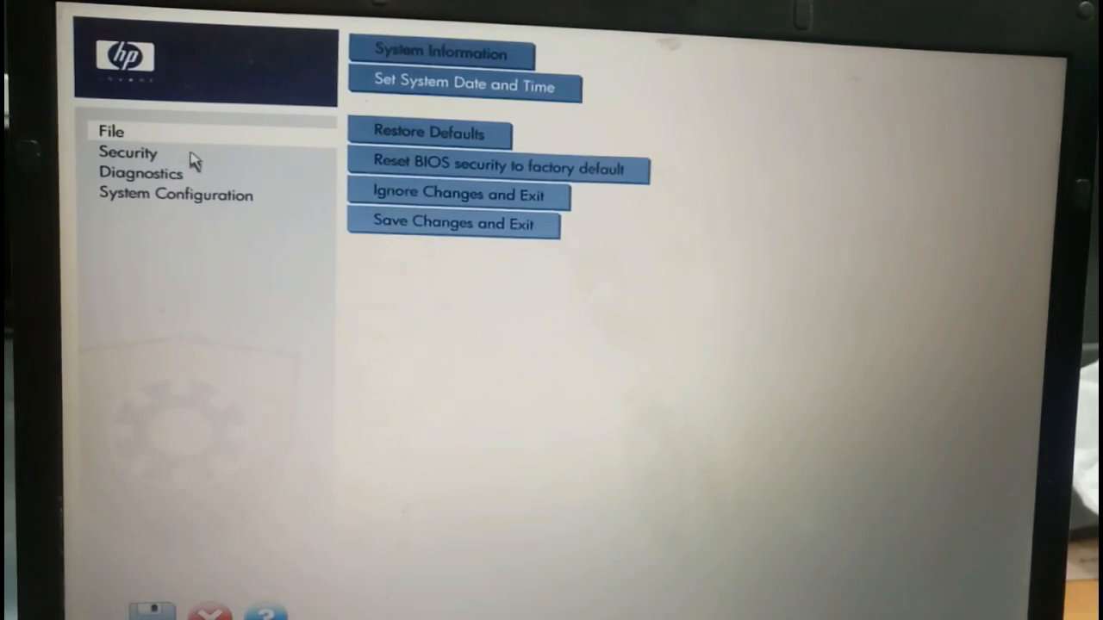
Go through Security to the System Configuration page with its language and option categories.
click(128, 152)
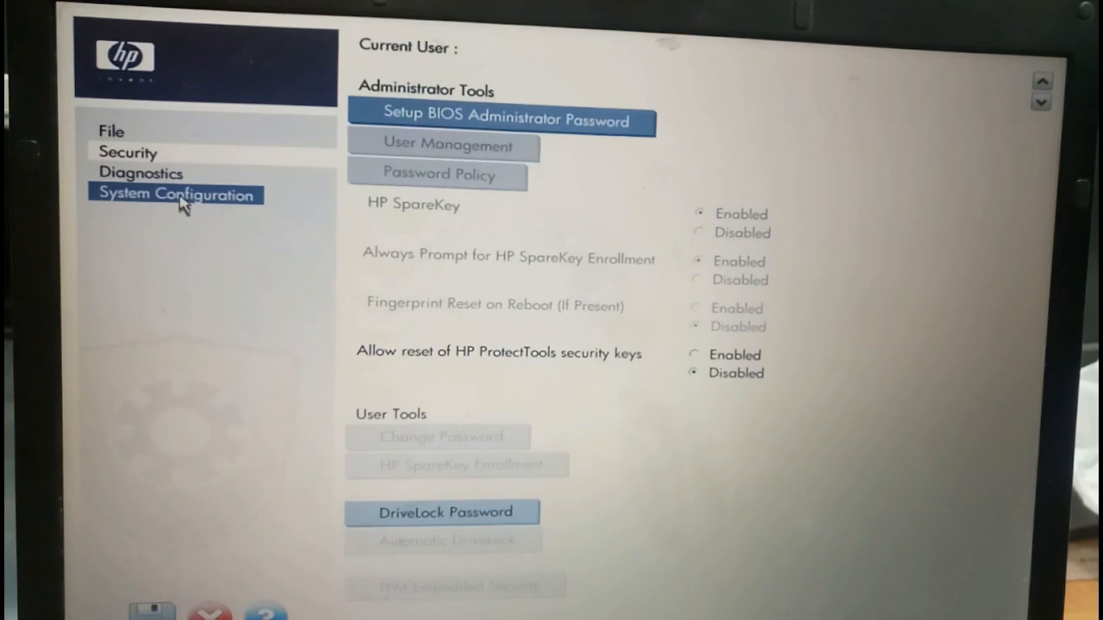
click(175, 193)
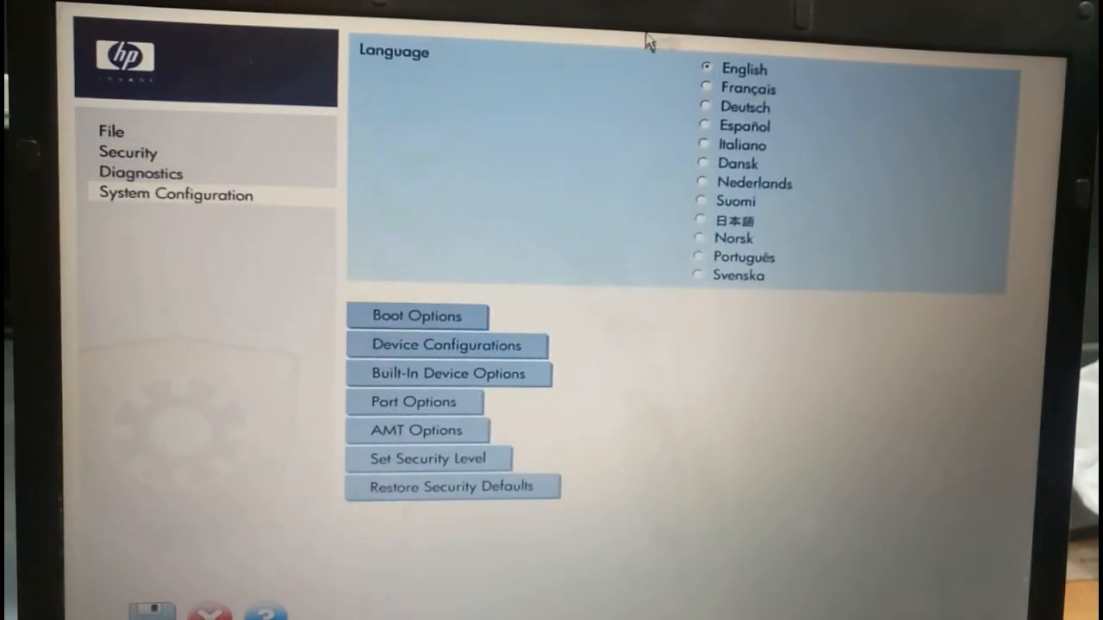
mouse_move(515, 201)
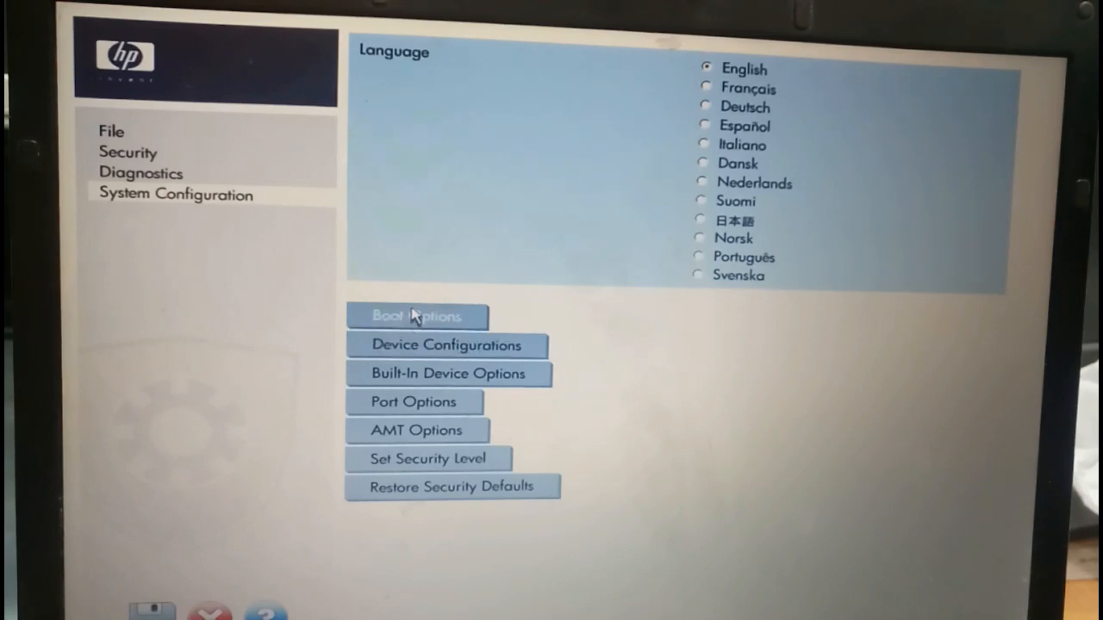
click(416, 316)
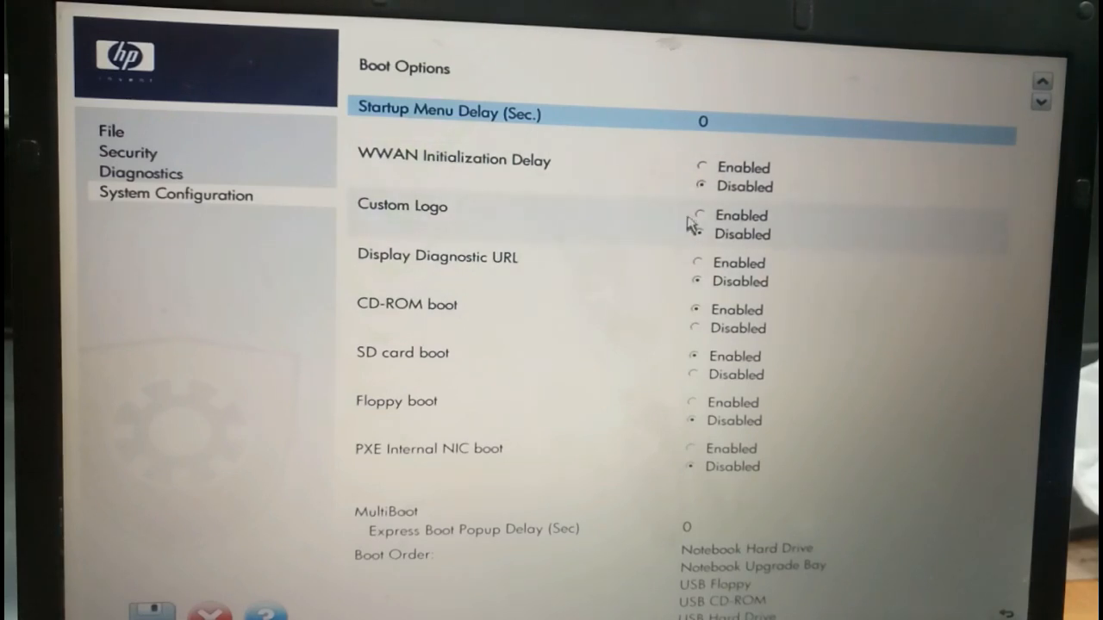
mouse_move(642, 279)
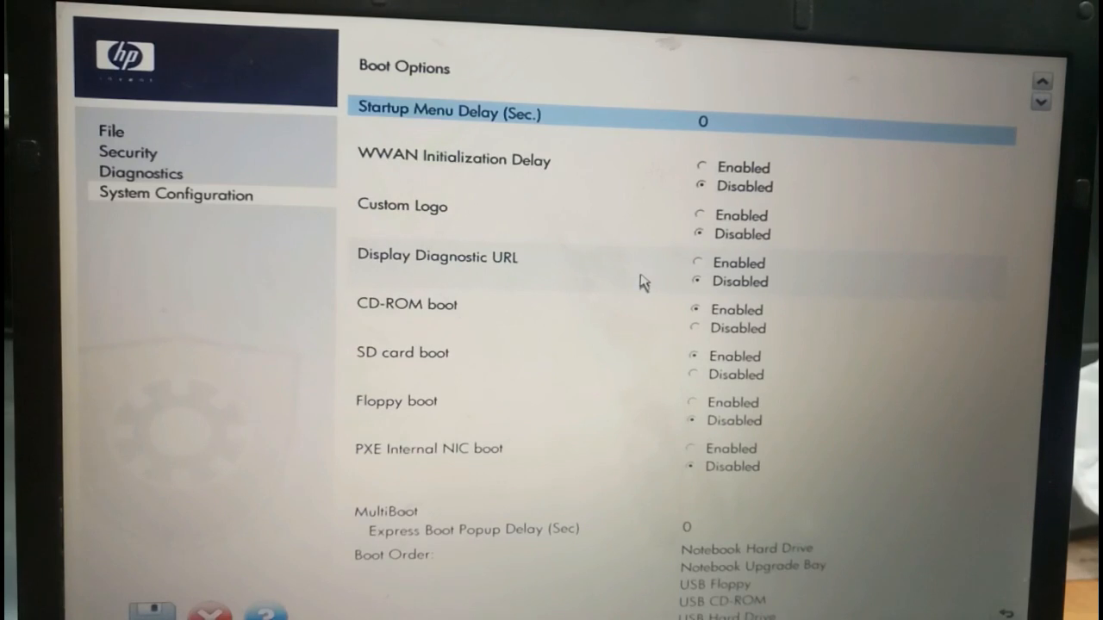
mouse_move(625, 345)
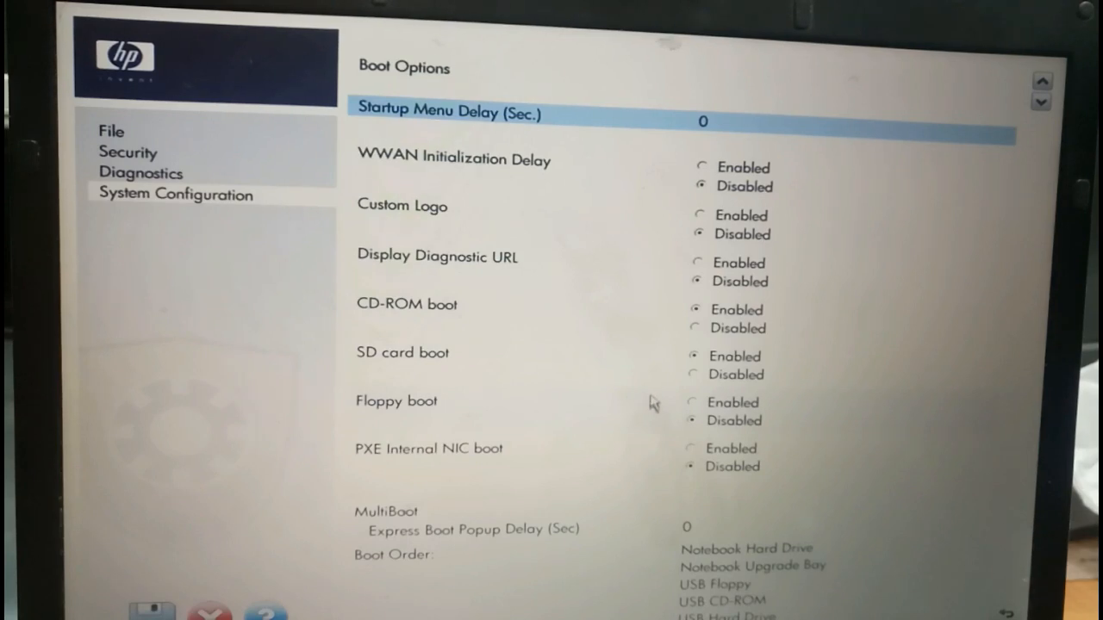
mouse_move(668, 407)
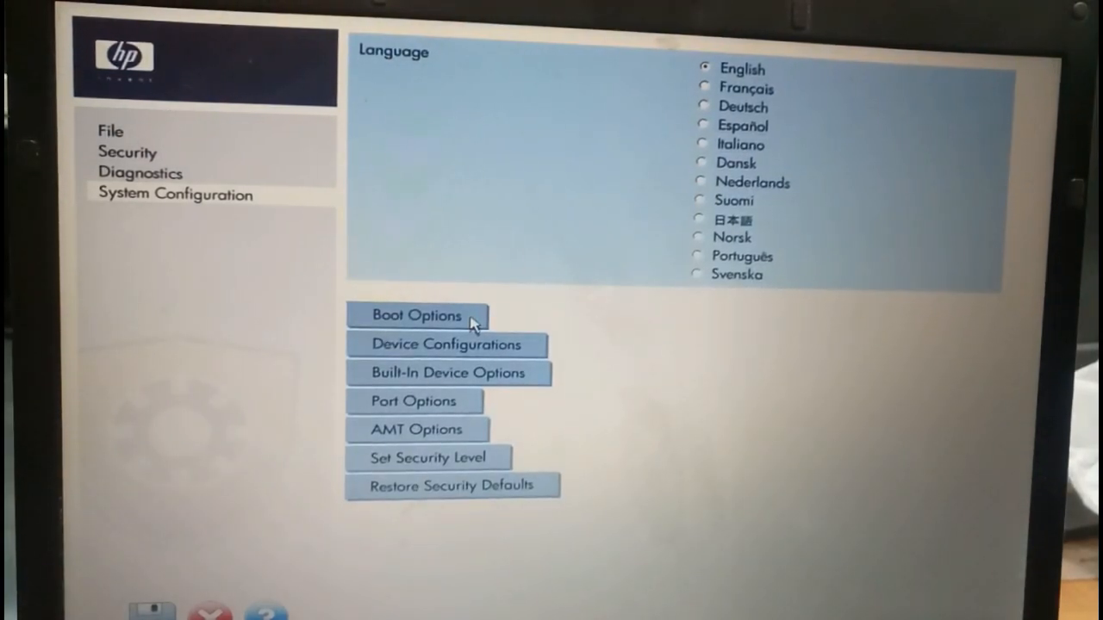
mouse_move(463, 383)
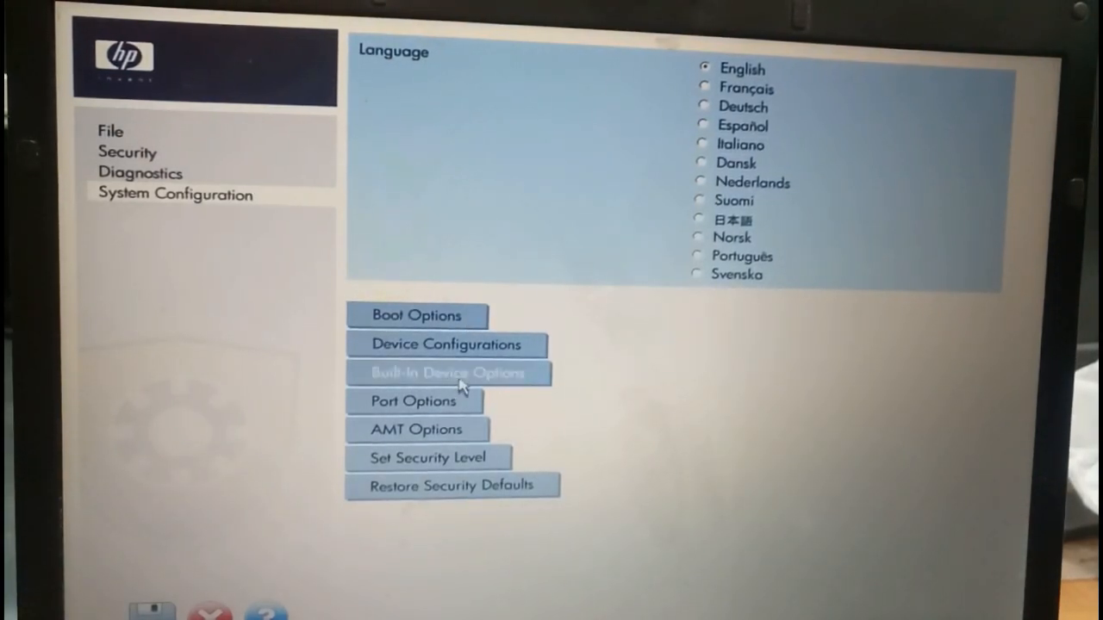
click(448, 373)
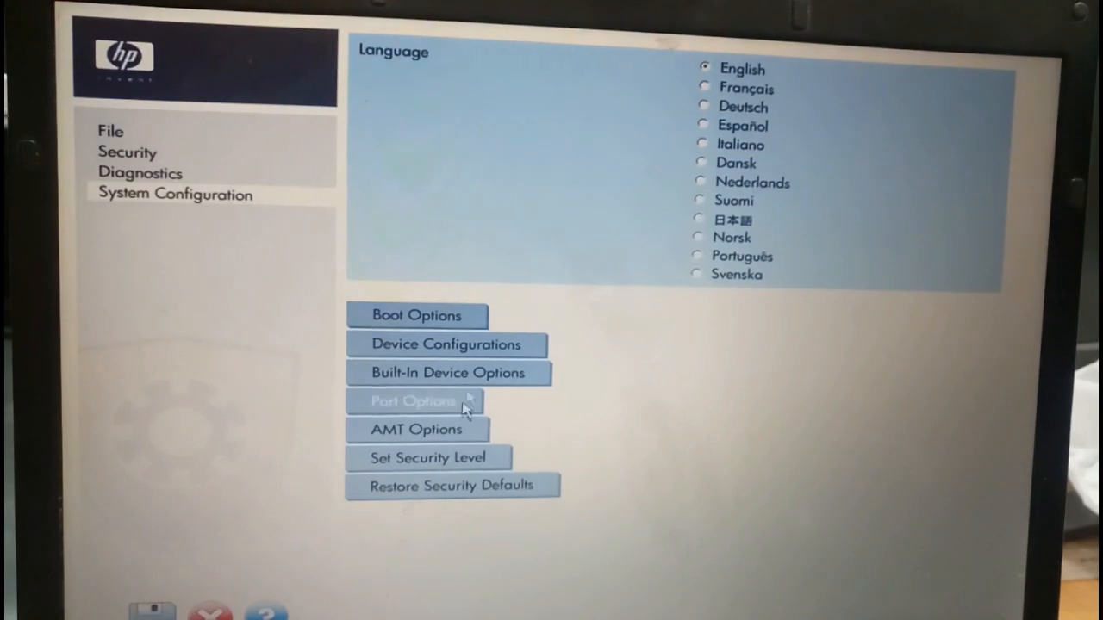
mouse_move(418, 429)
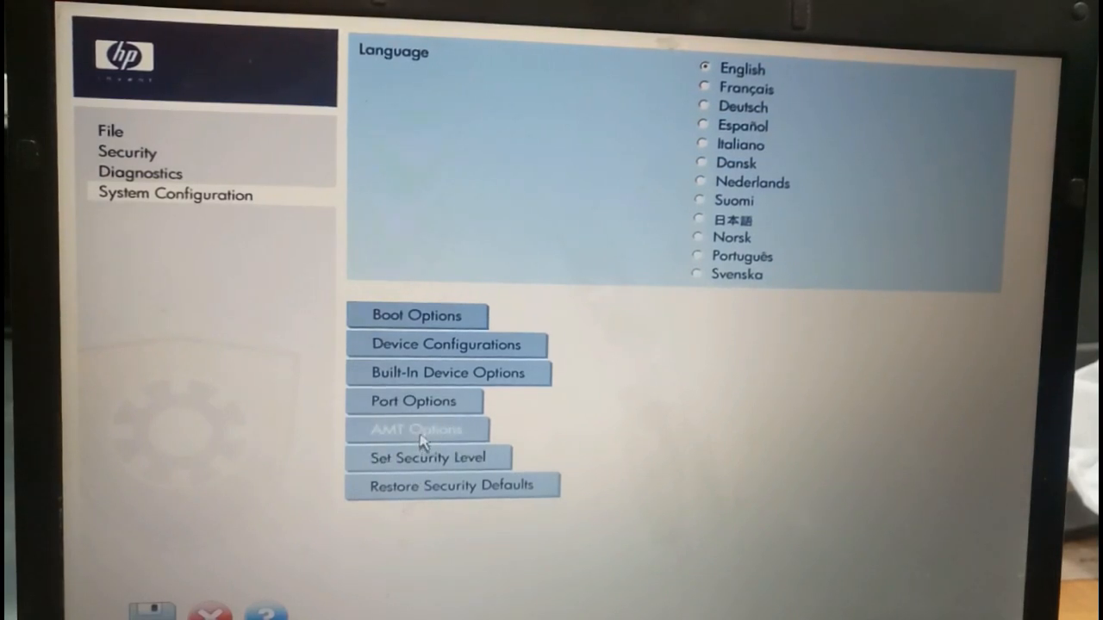
click(416, 429)
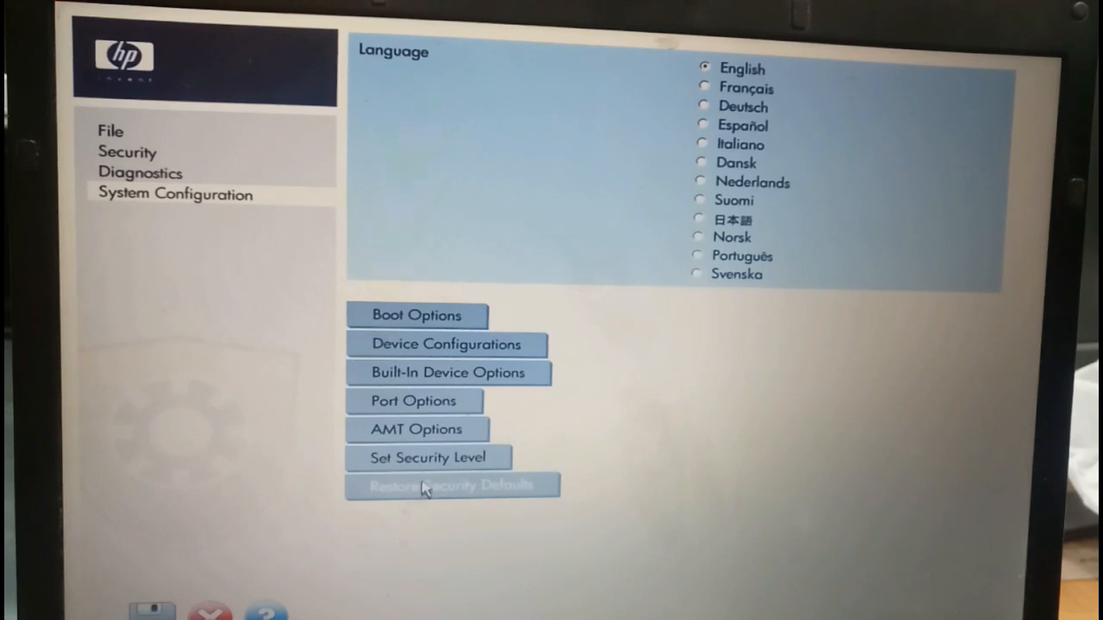
Confirm Restore Security Defaults, then File > Restore Defaults, answering Yes to each.
click(452, 485)
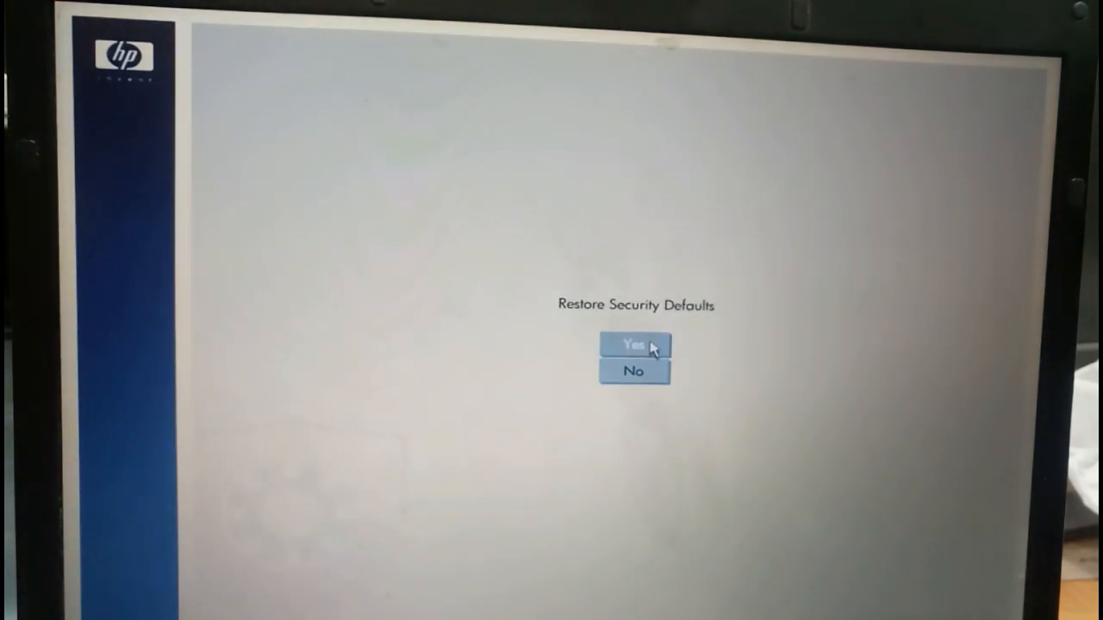
click(633, 344)
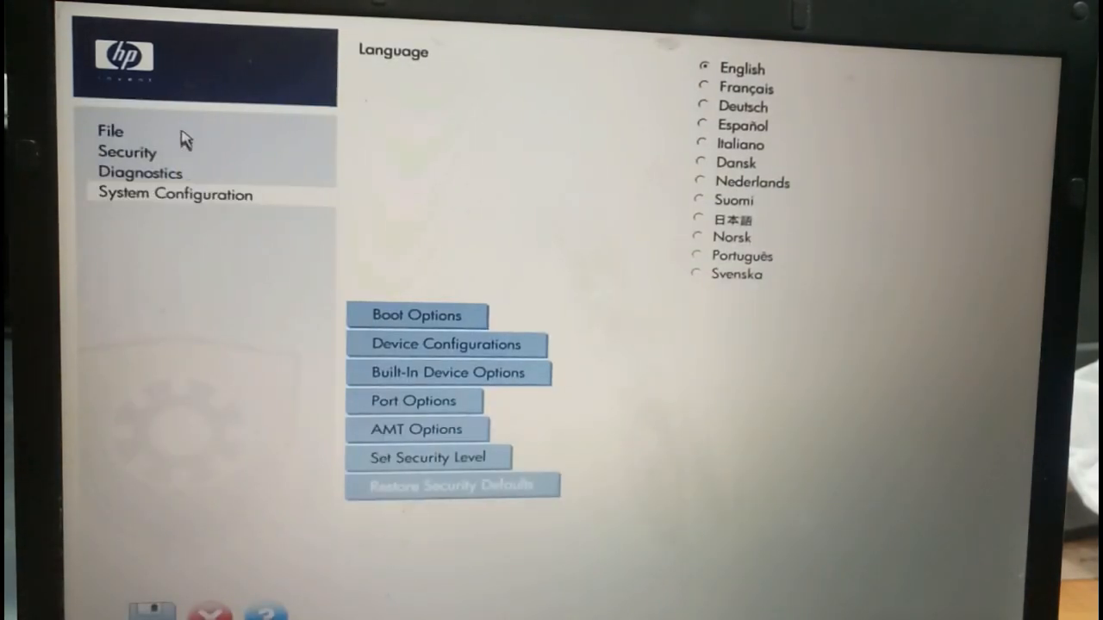
click(110, 130)
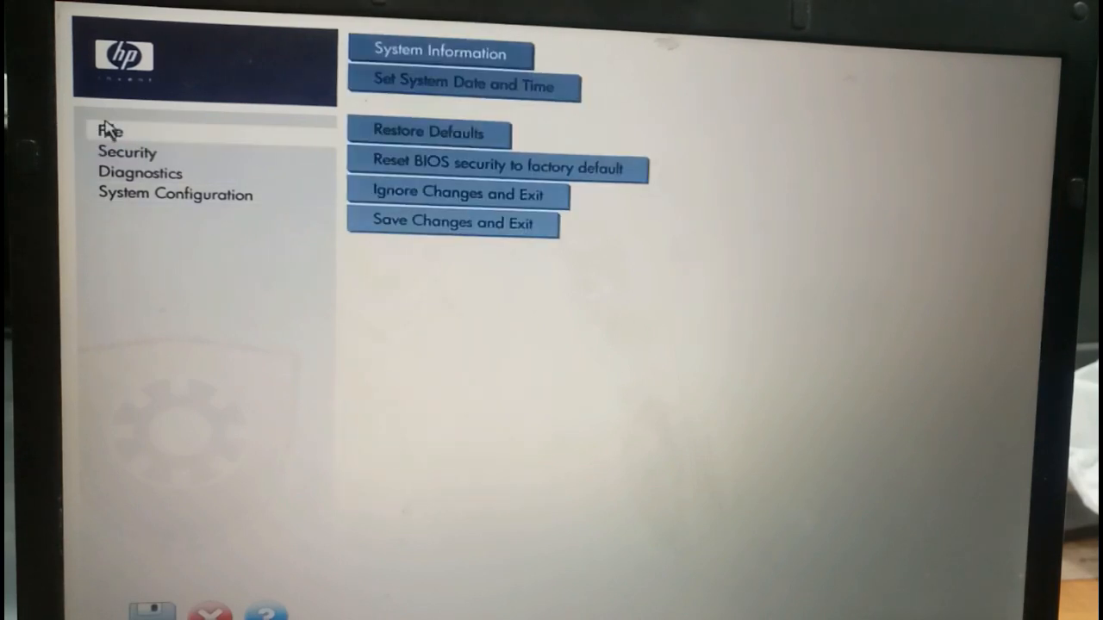
mouse_move(366, 140)
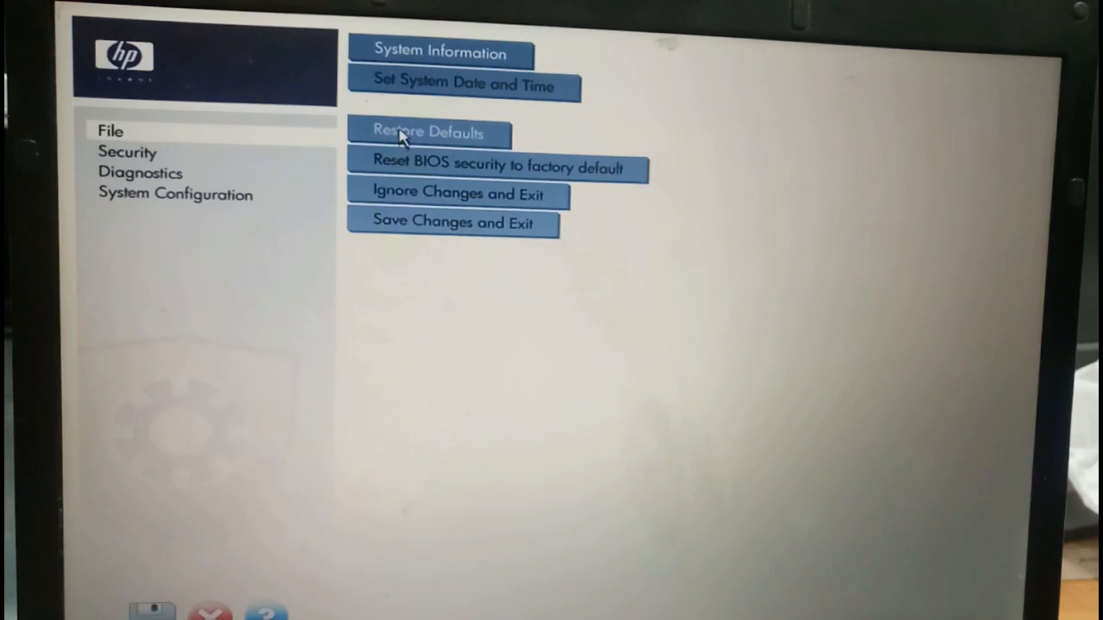
click(428, 132)
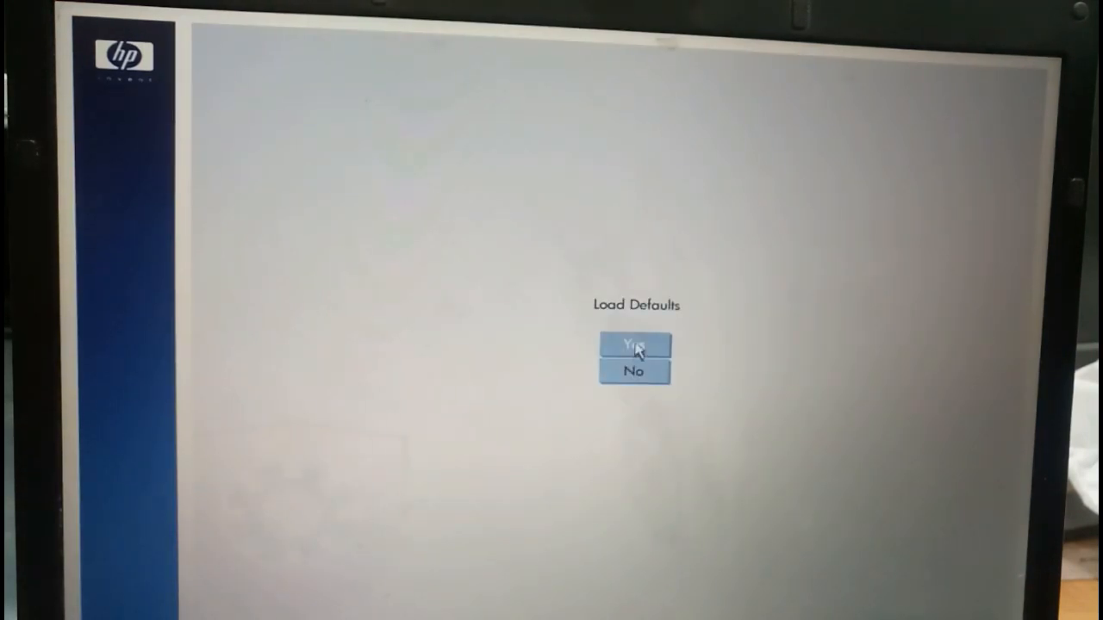
click(634, 347)
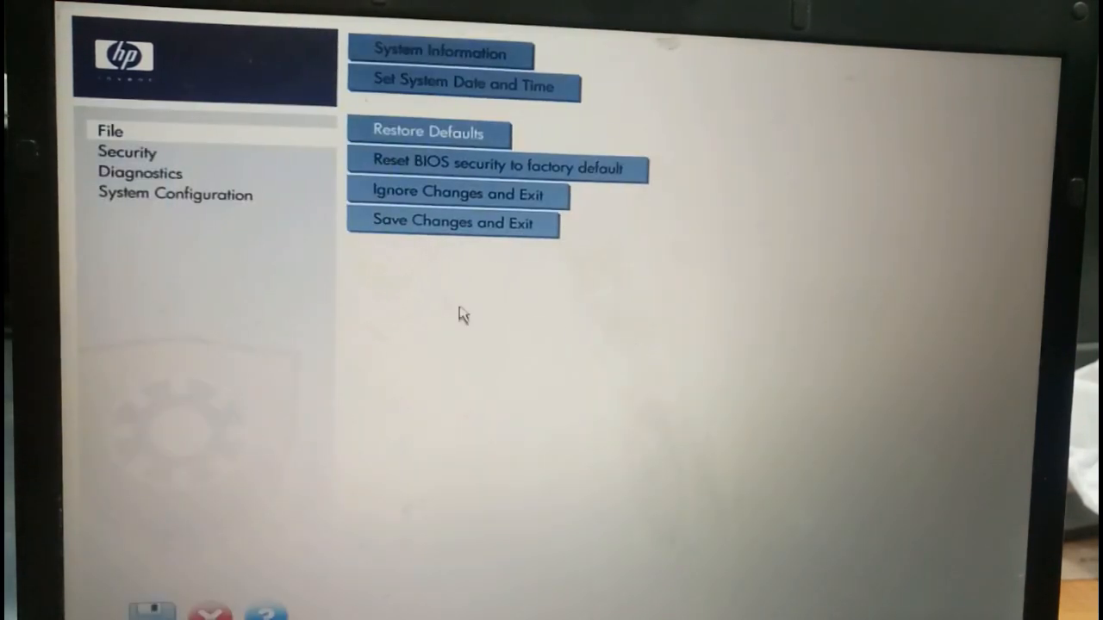
In System Configuration > Boot Options, move Notebook Hard Drive above Notebook Upgrade Bay.
click(175, 193)
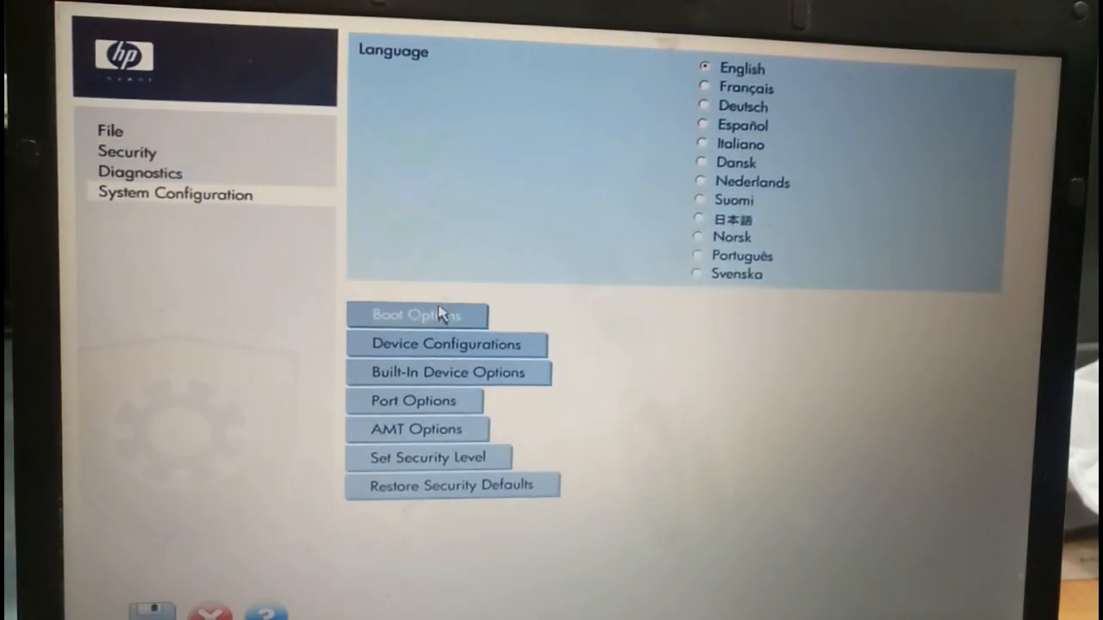
click(416, 314)
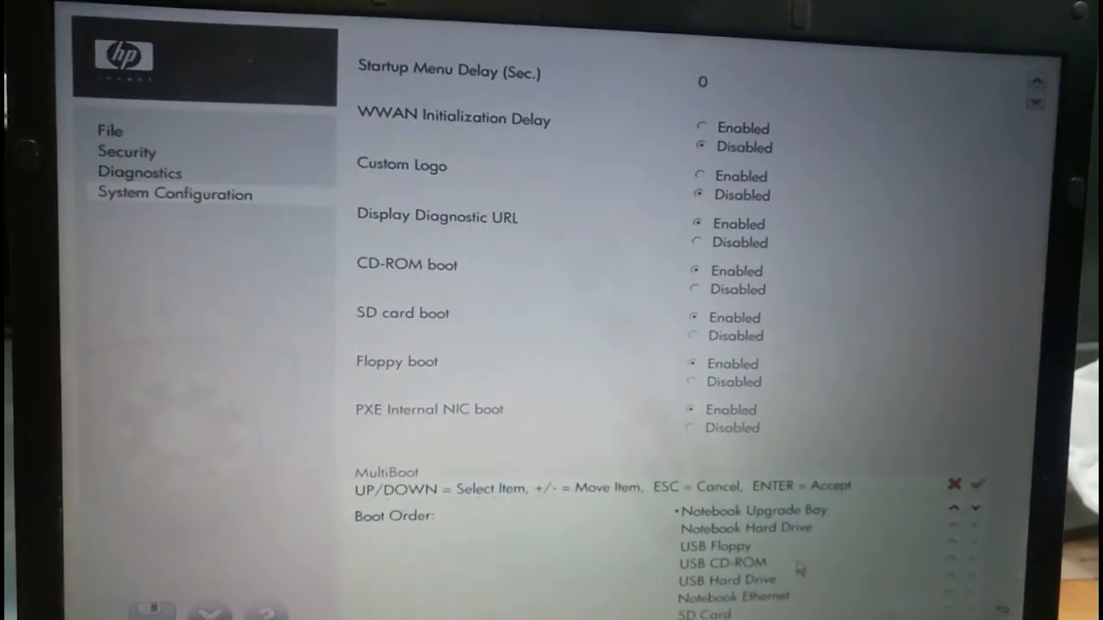
key(Down)
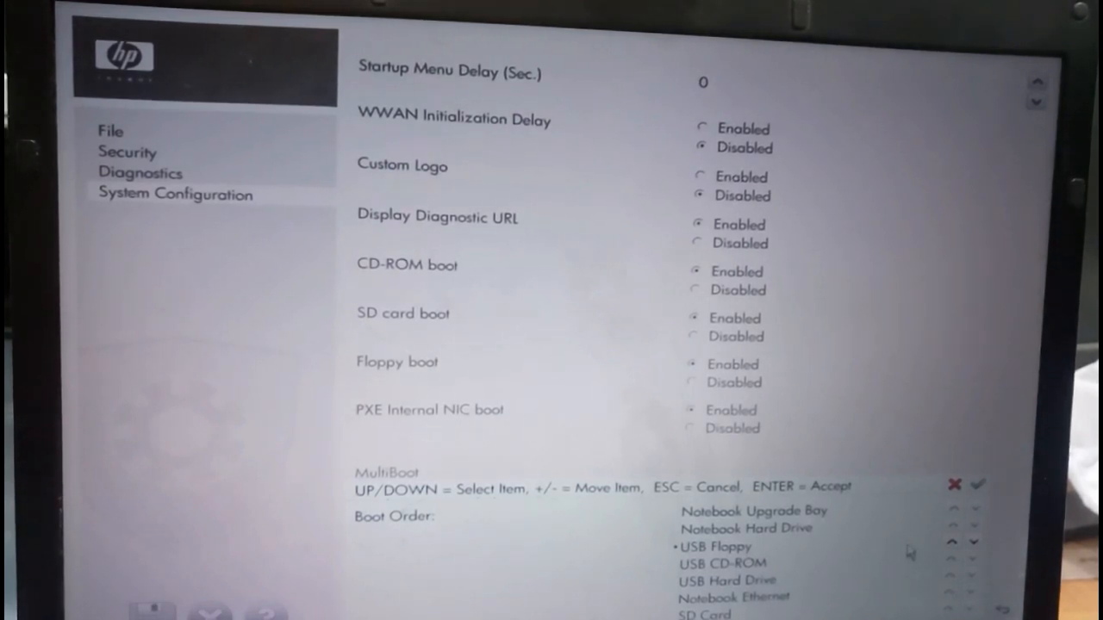
click(952, 542)
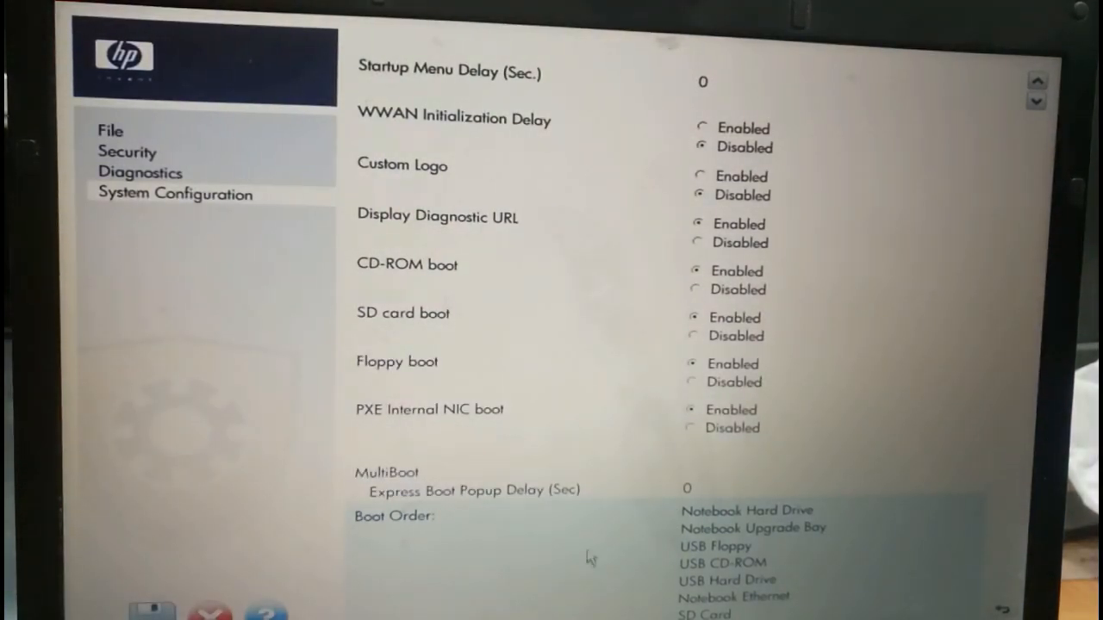
mouse_move(189, 539)
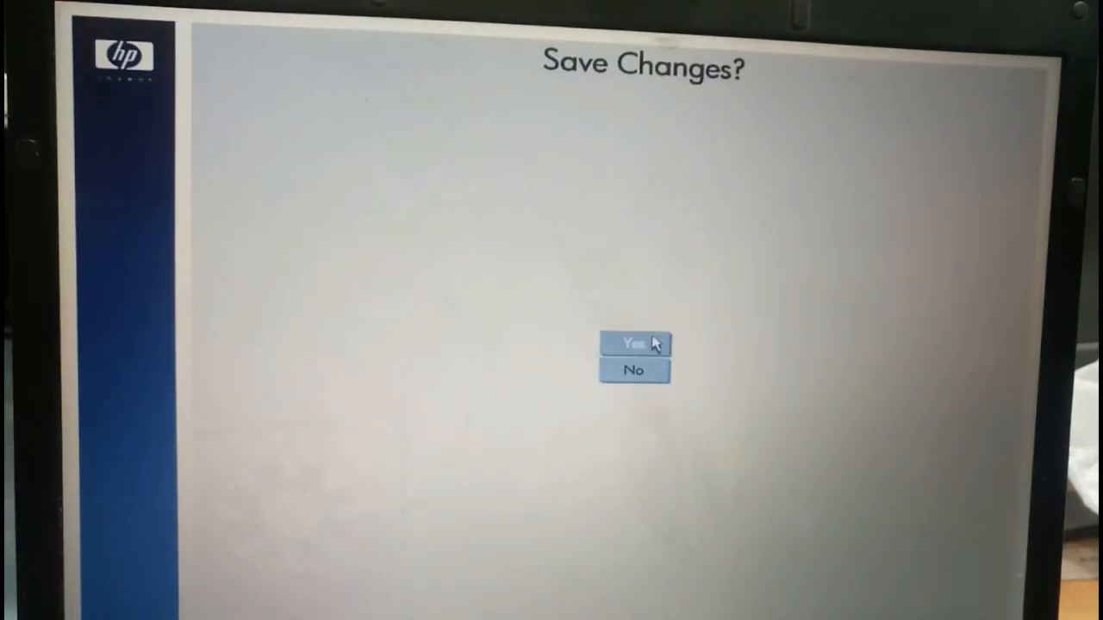
Answer Yes to Save Changes? and Yes at the Exiting prompt to reboot.
click(633, 343)
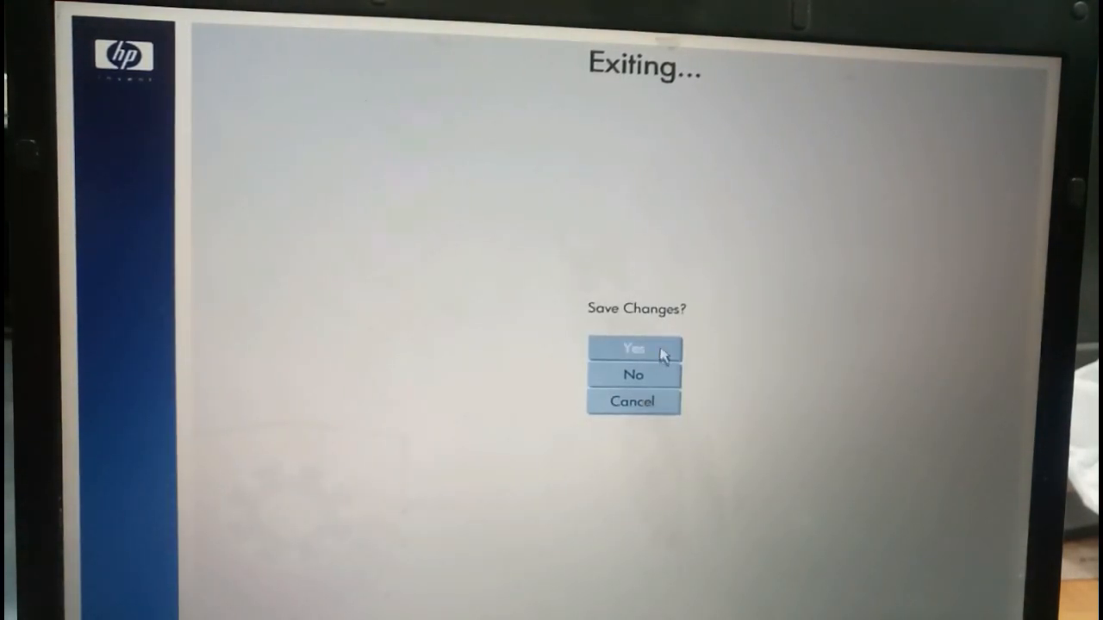
click(634, 349)
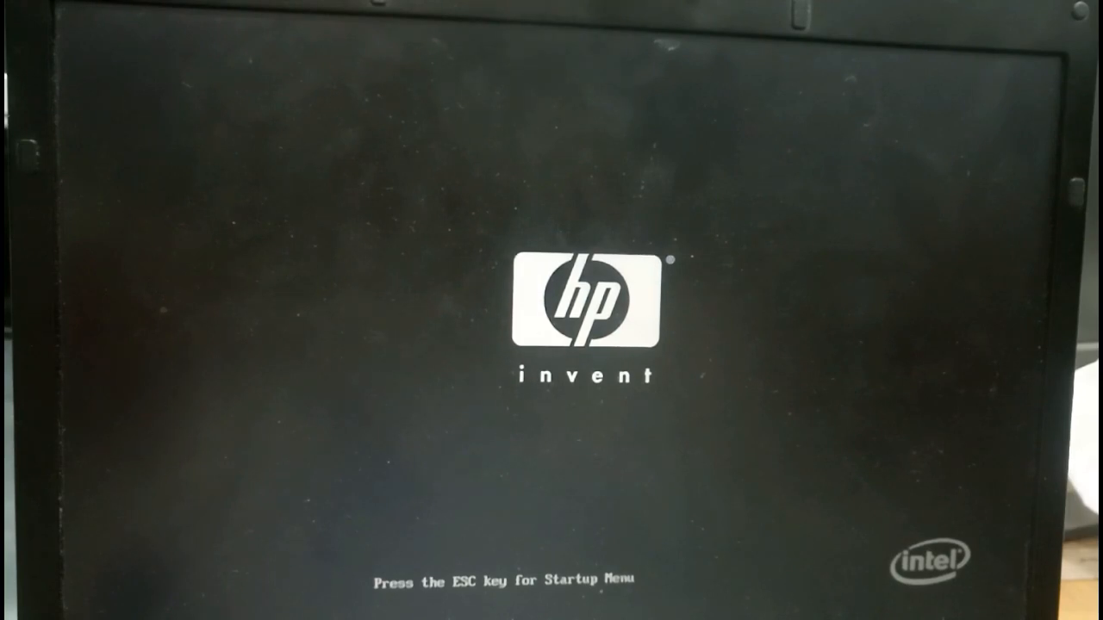